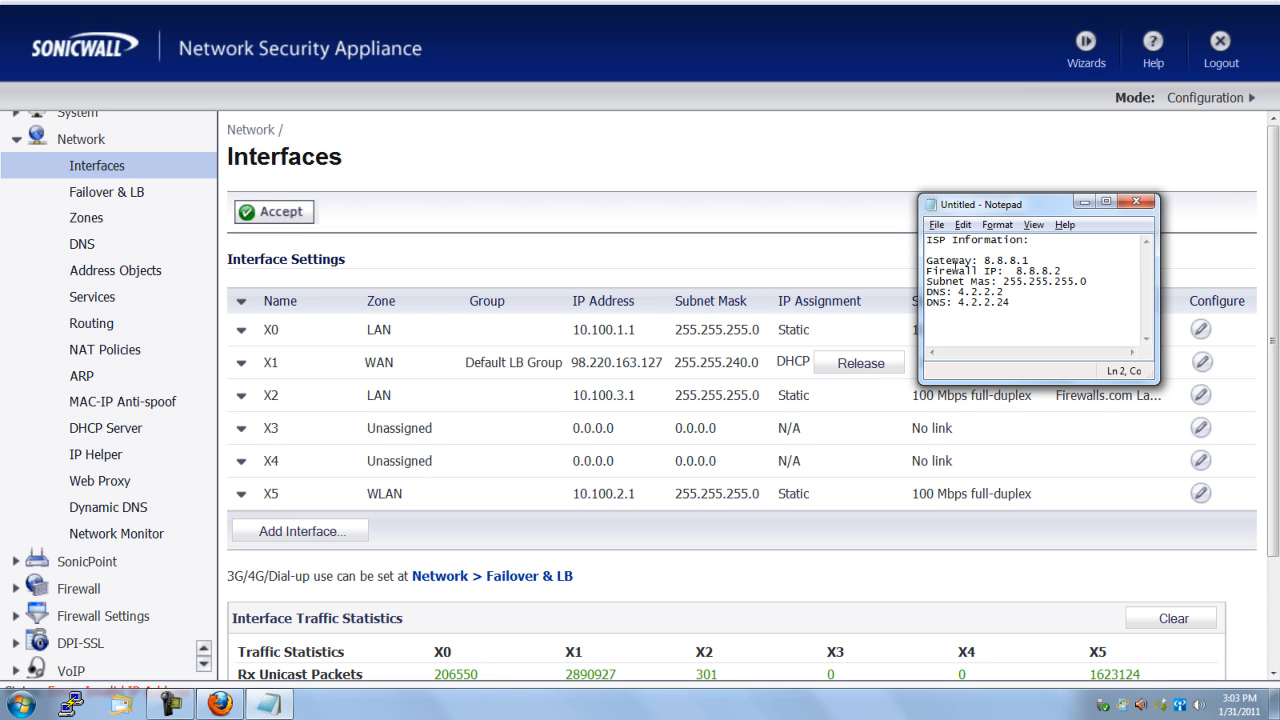
mouse_move(972, 313)
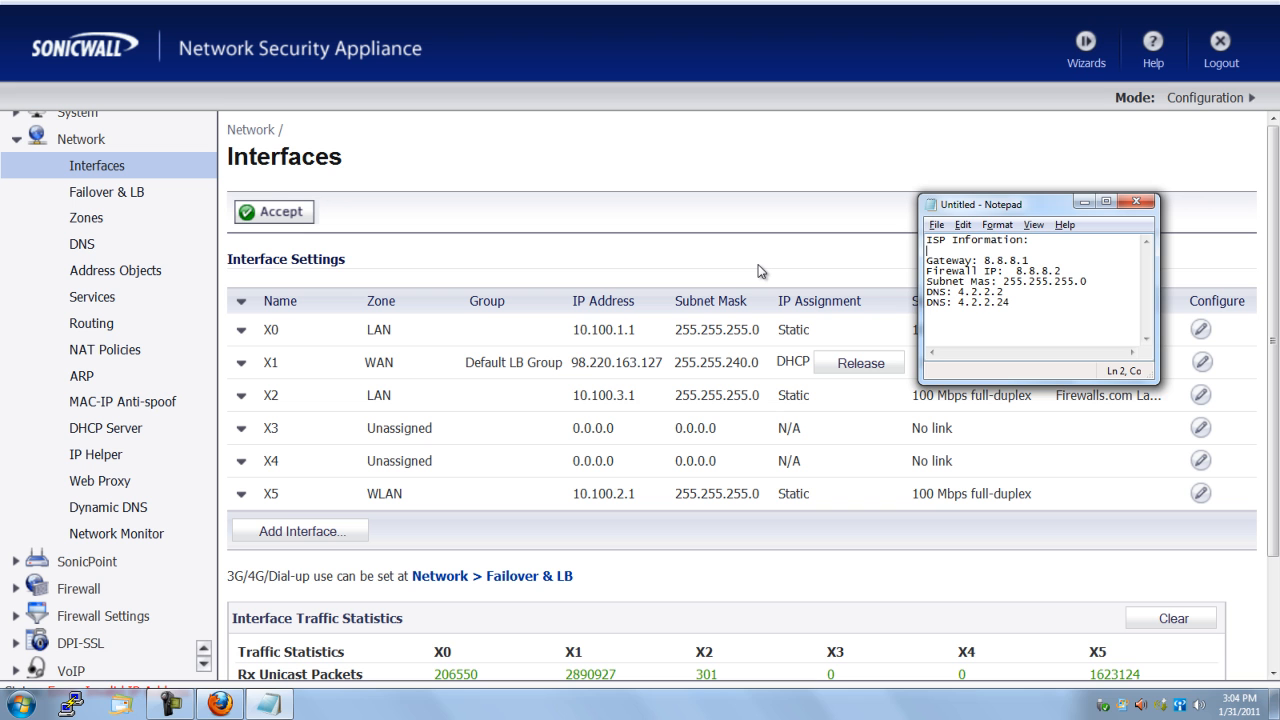
Step: Open the Edit Interface settings for X4, whose zone is still Unassigned
left_click(1136, 201)
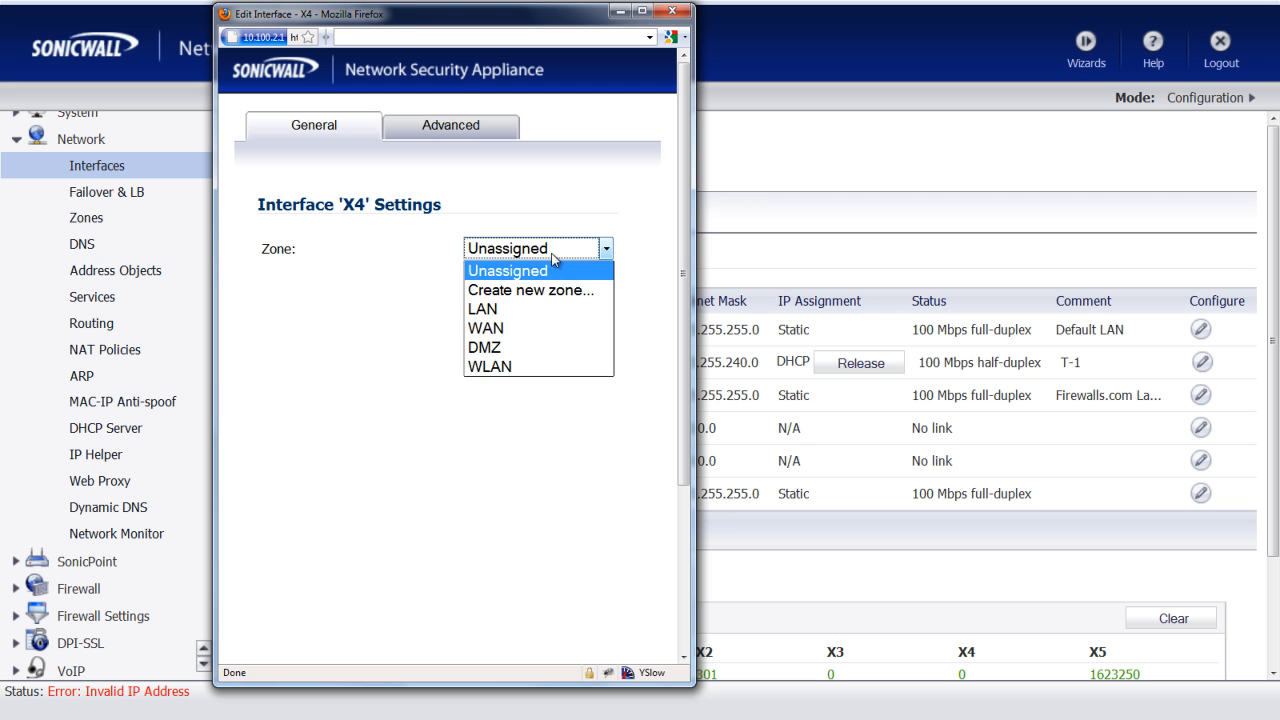
Step: Put X4 in the WAN zone with static IP address 8.8.8.2
left_click(485, 328)
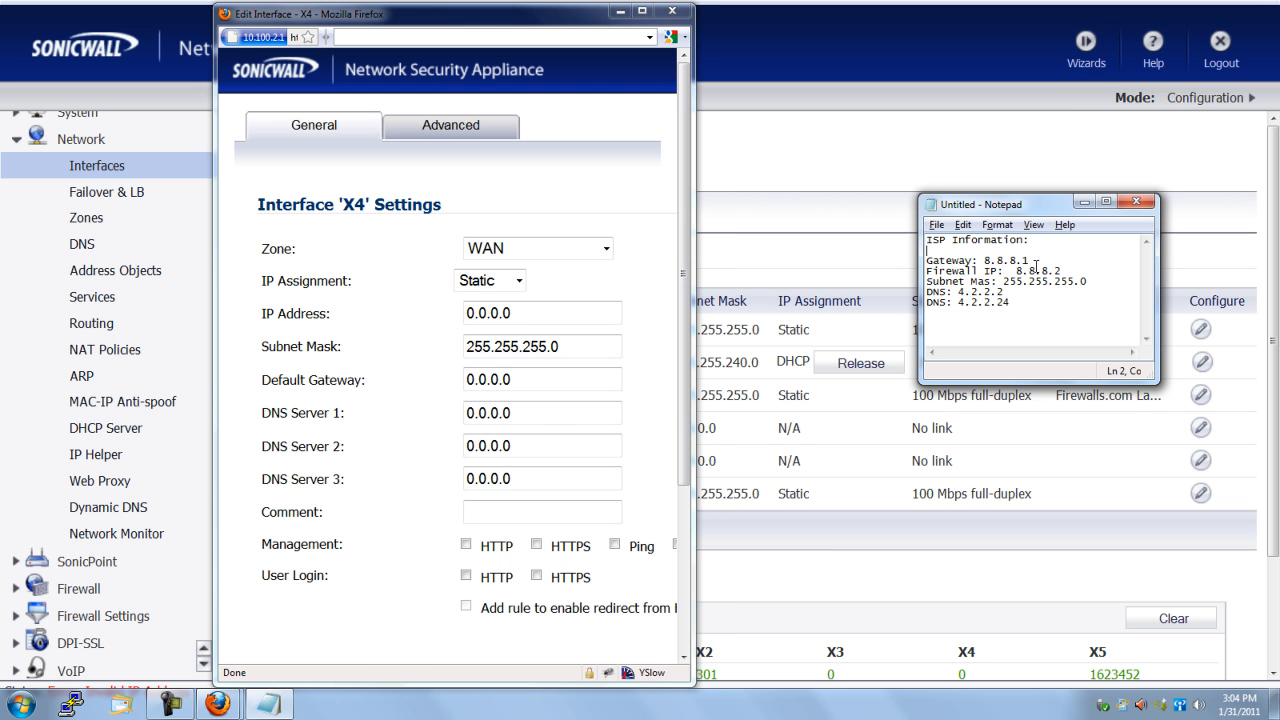
double_click(1030, 271)
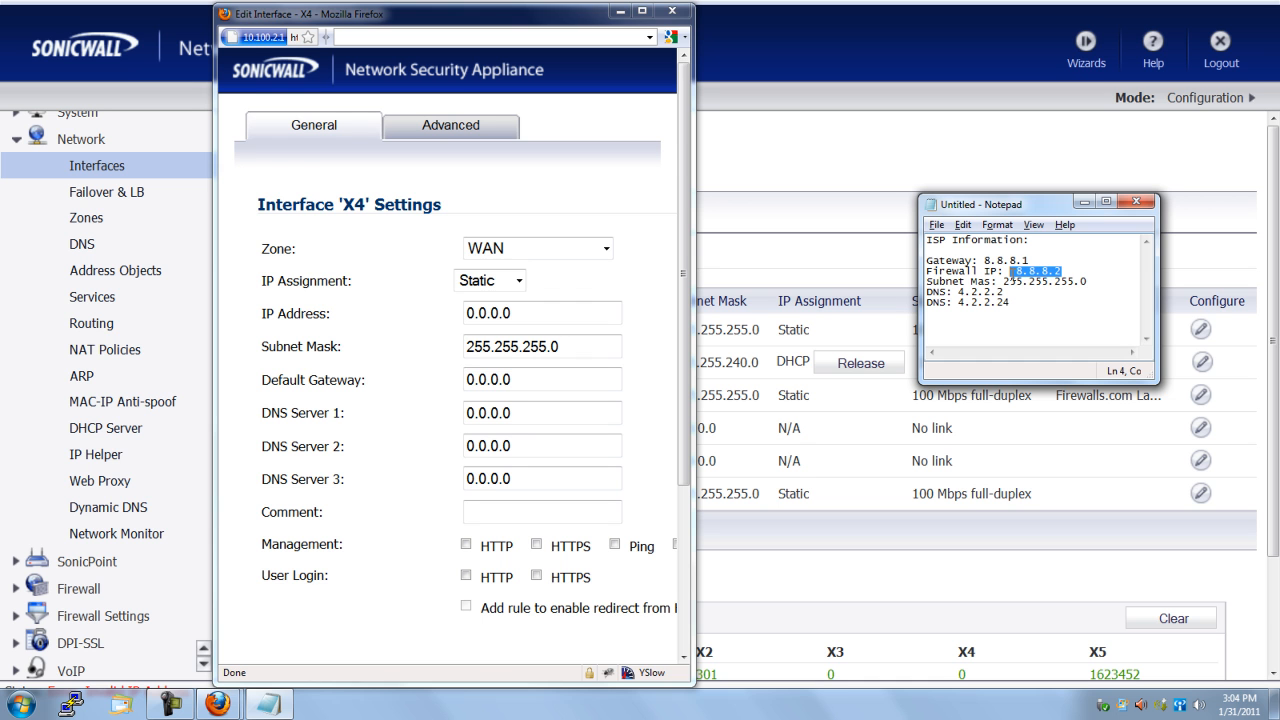
mouse_move(715, 275)
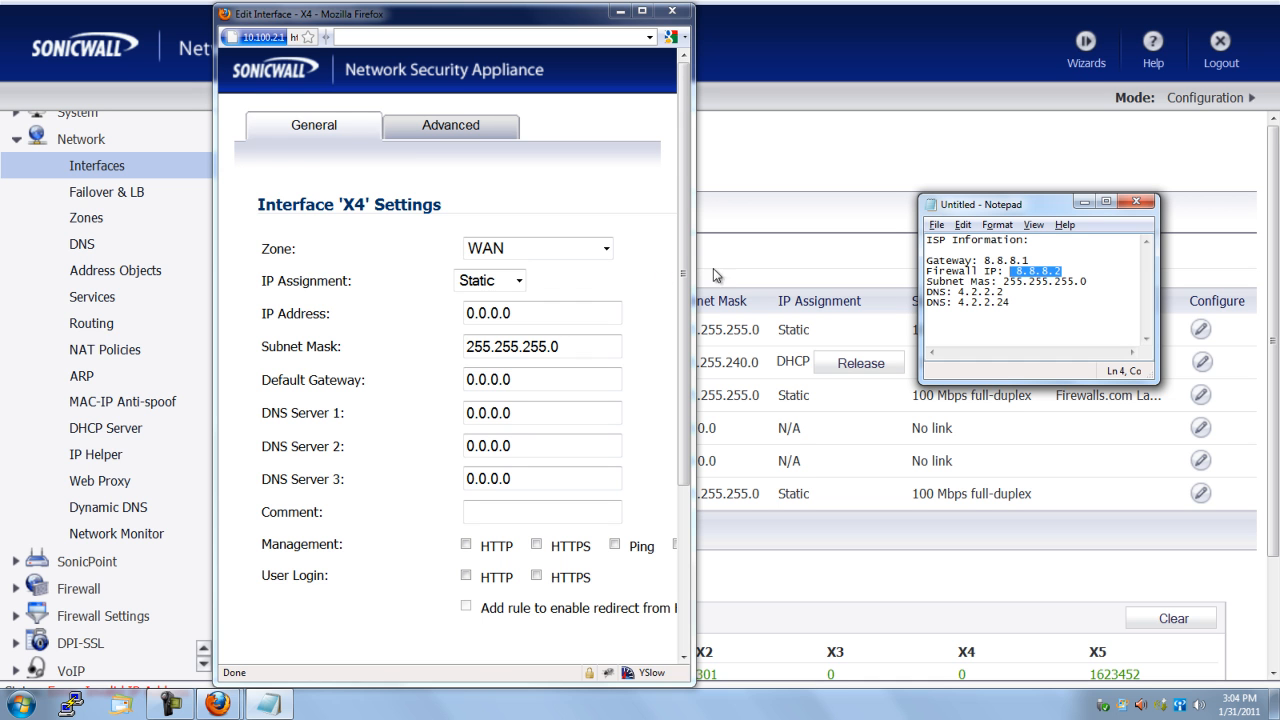
left_click(541, 313)
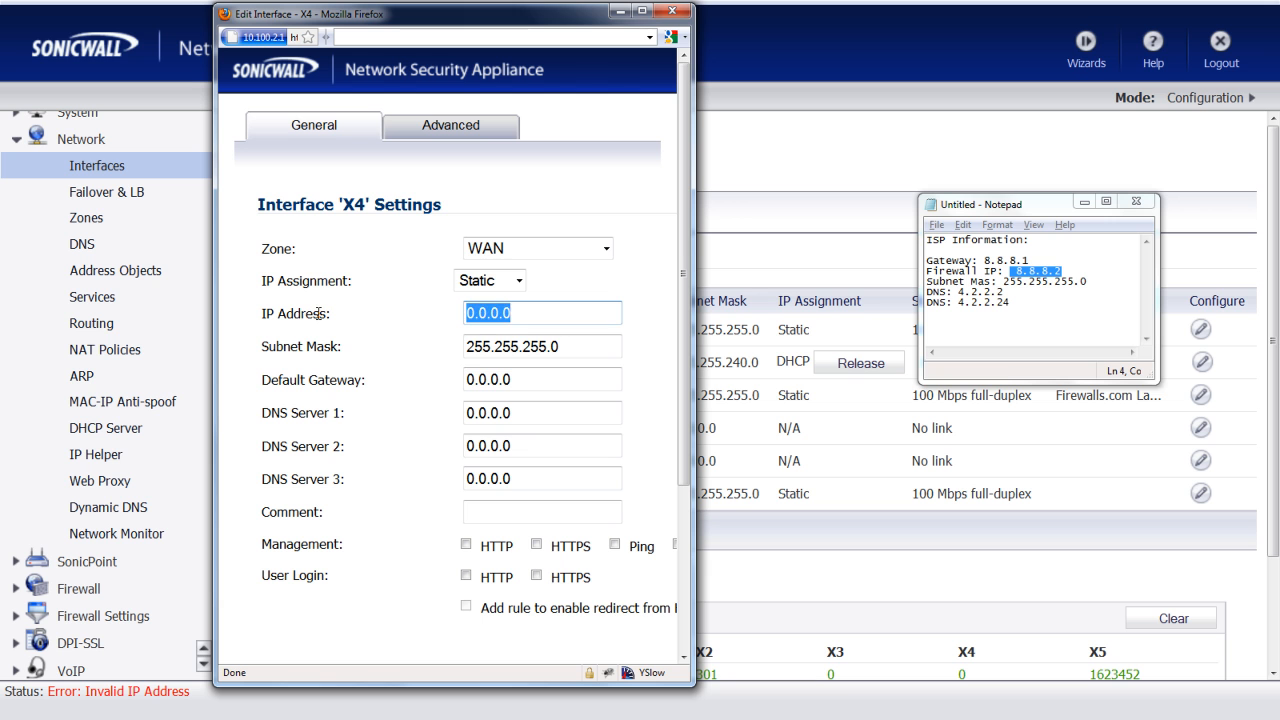
type("8.8.8.2")
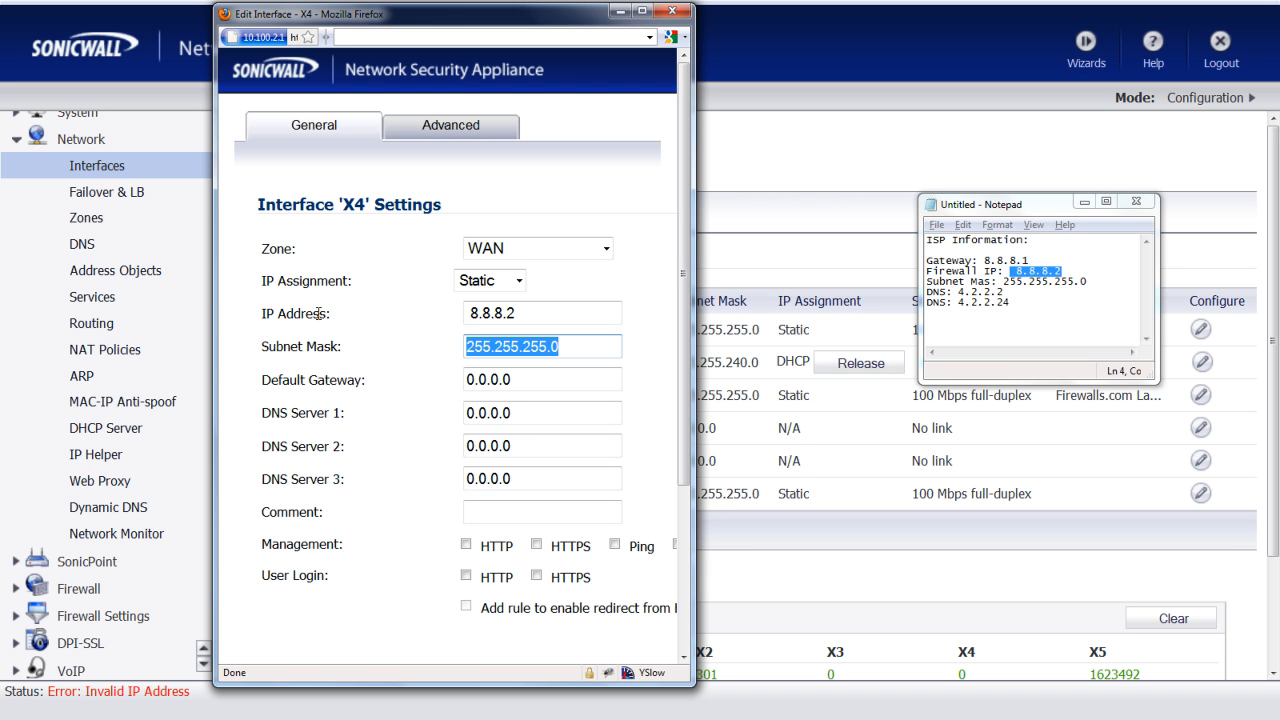
mouse_move(483, 365)
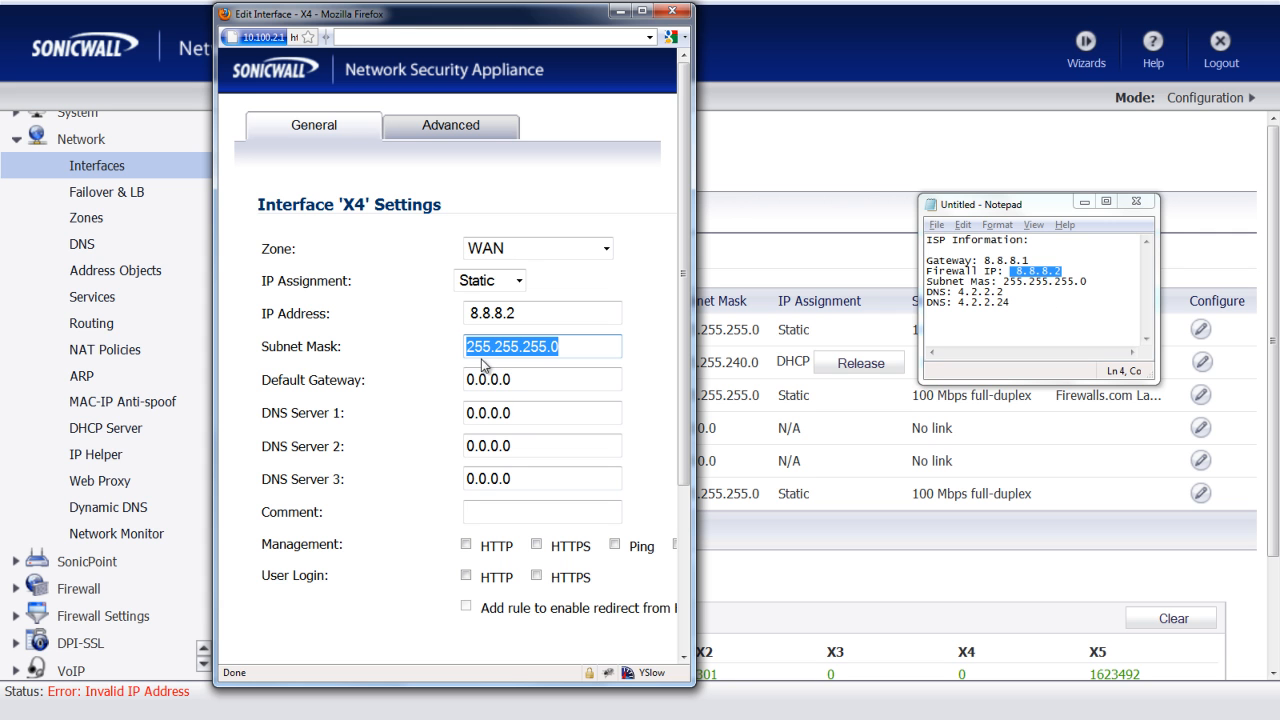
Step: Set X4's default gateway to 8.8.8.1 and DNS servers to 4.2.2.2 and 4.2.2.4
left_click(541, 379)
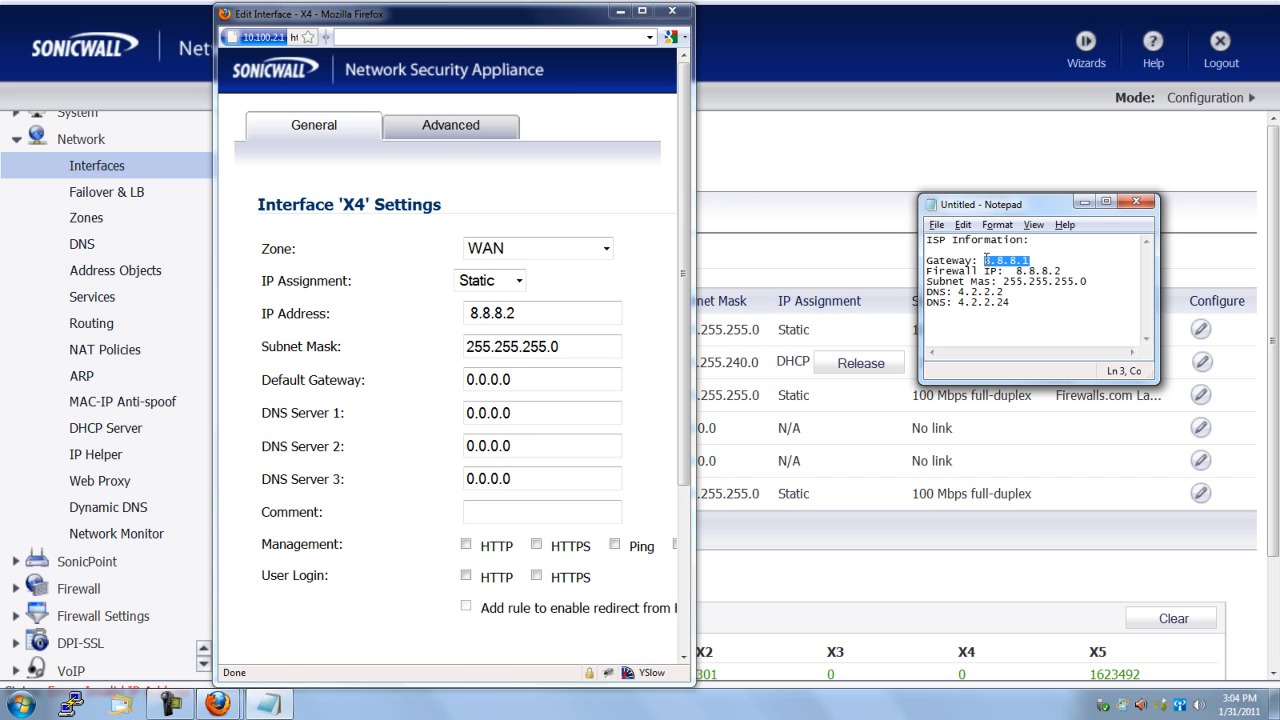
left_click(543, 379)
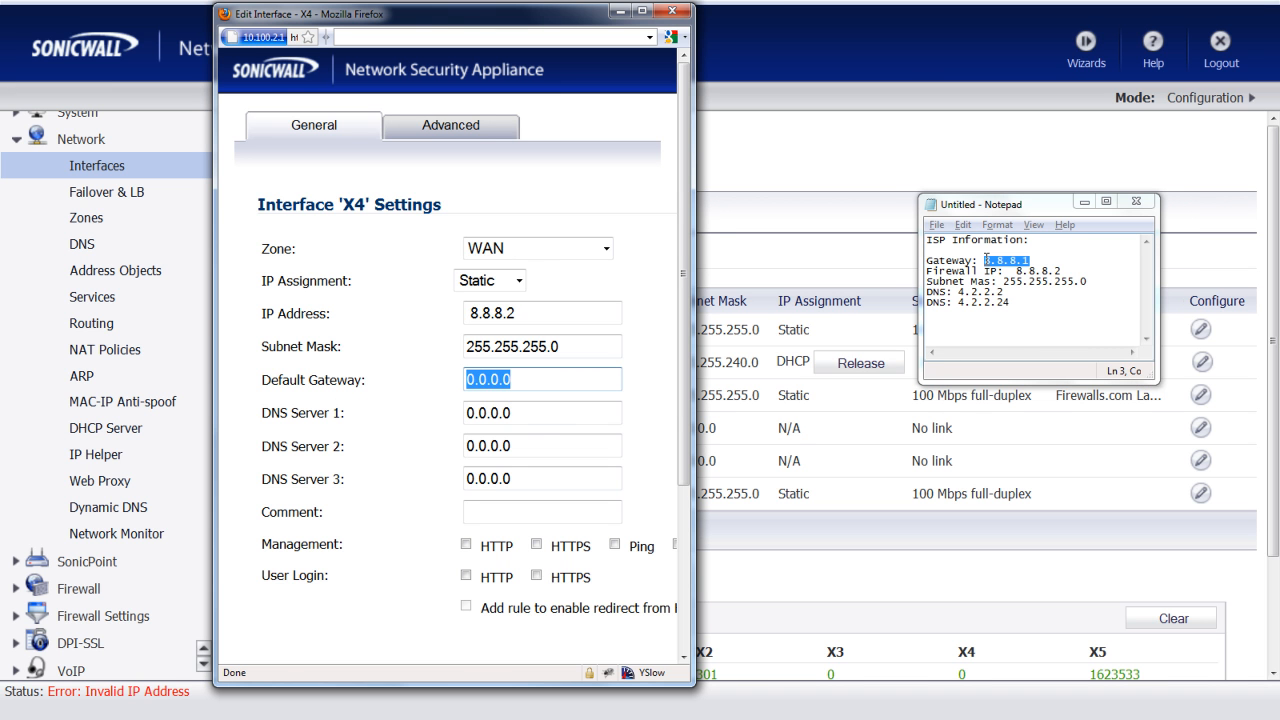
type("8.8.8.1")
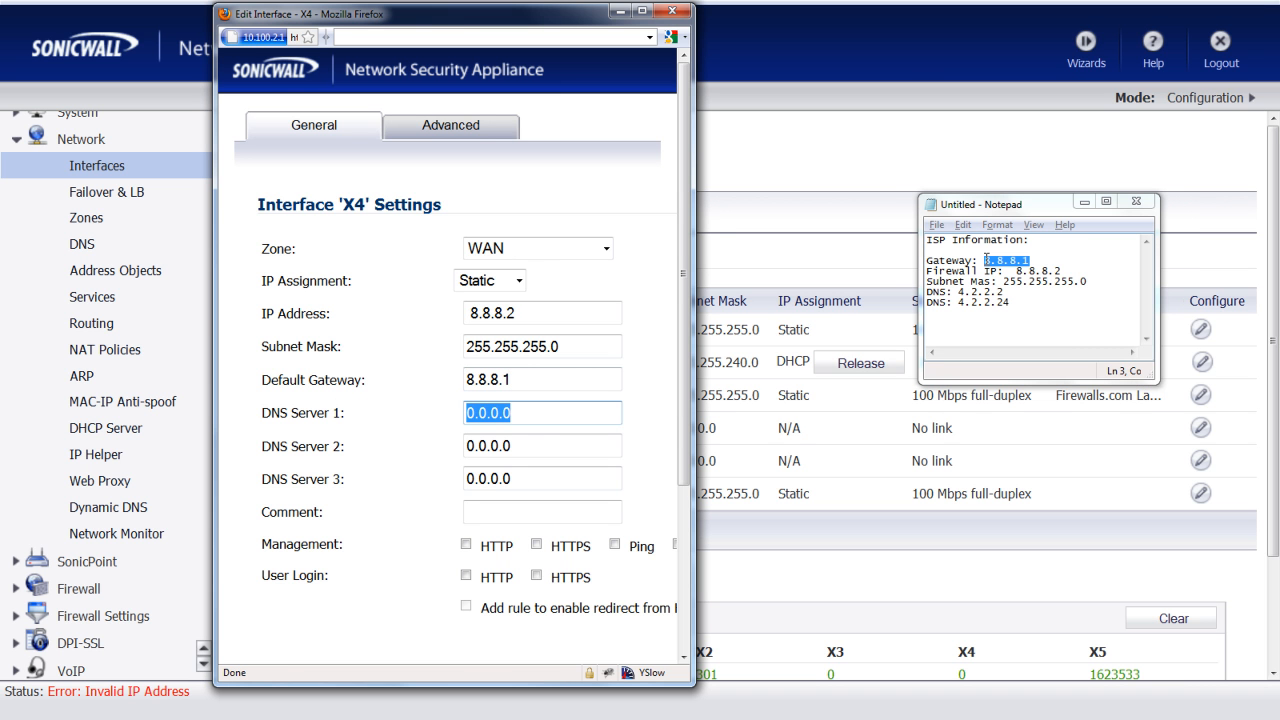
type("4.2.2.")
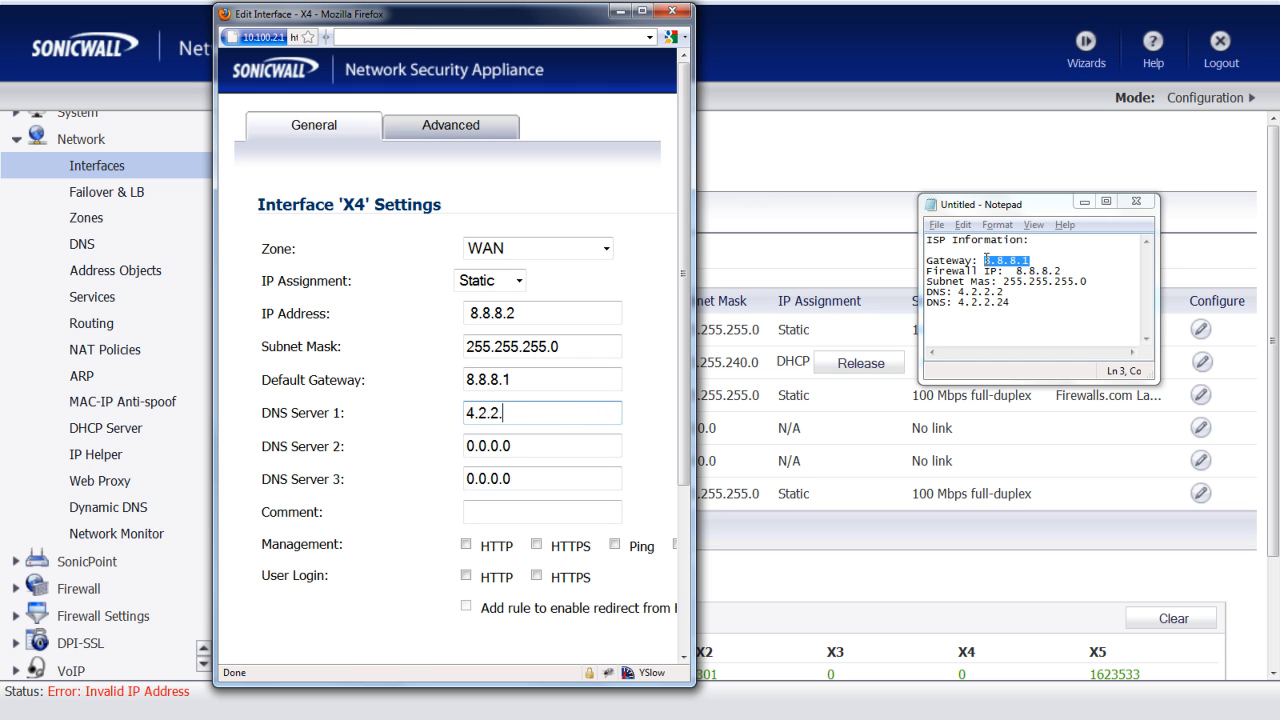
type("4.2.2.4")
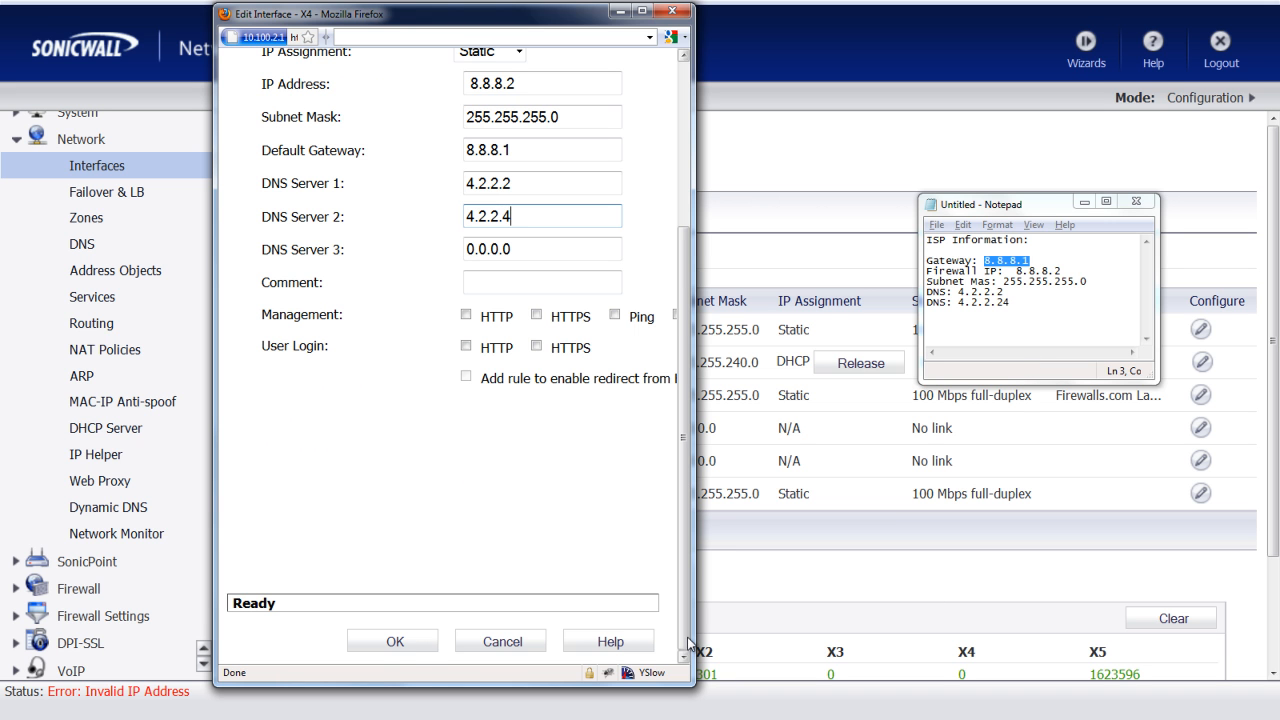
Step: Try saving X4's settings, which fails with an Invalid IP Address error for 8.8.8.2
left_click(393, 641)
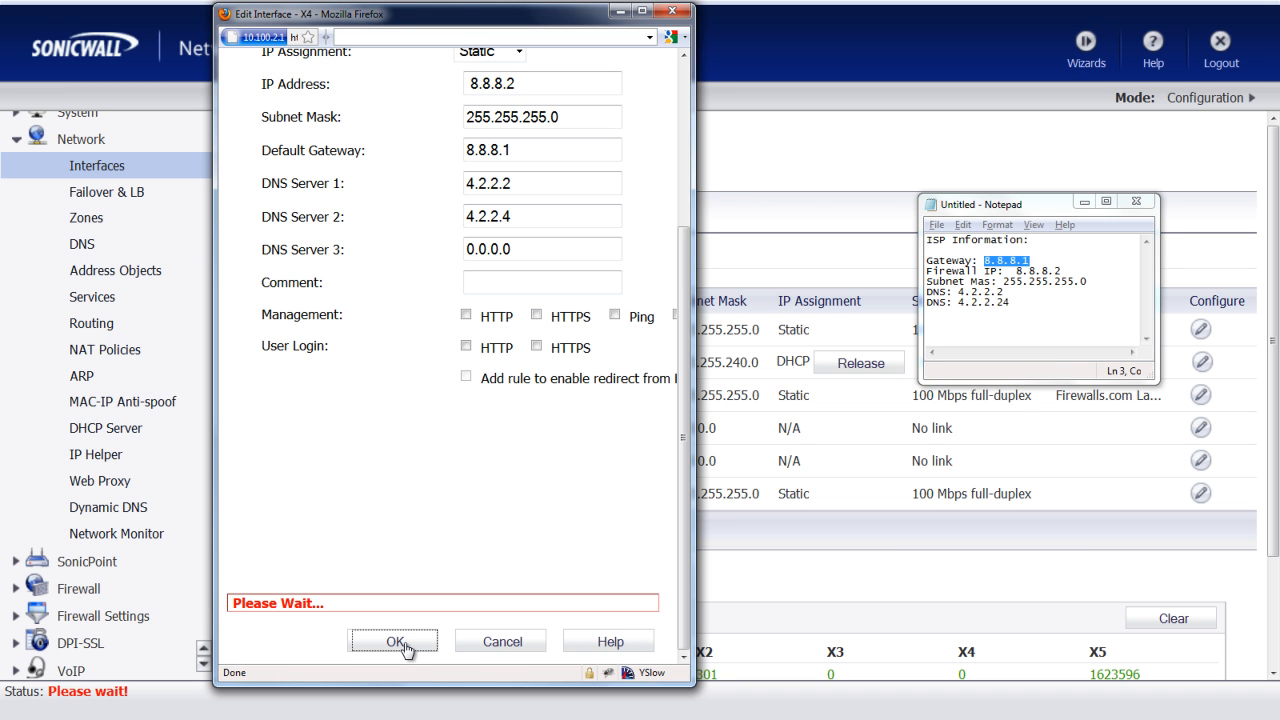
left_click(393, 641)
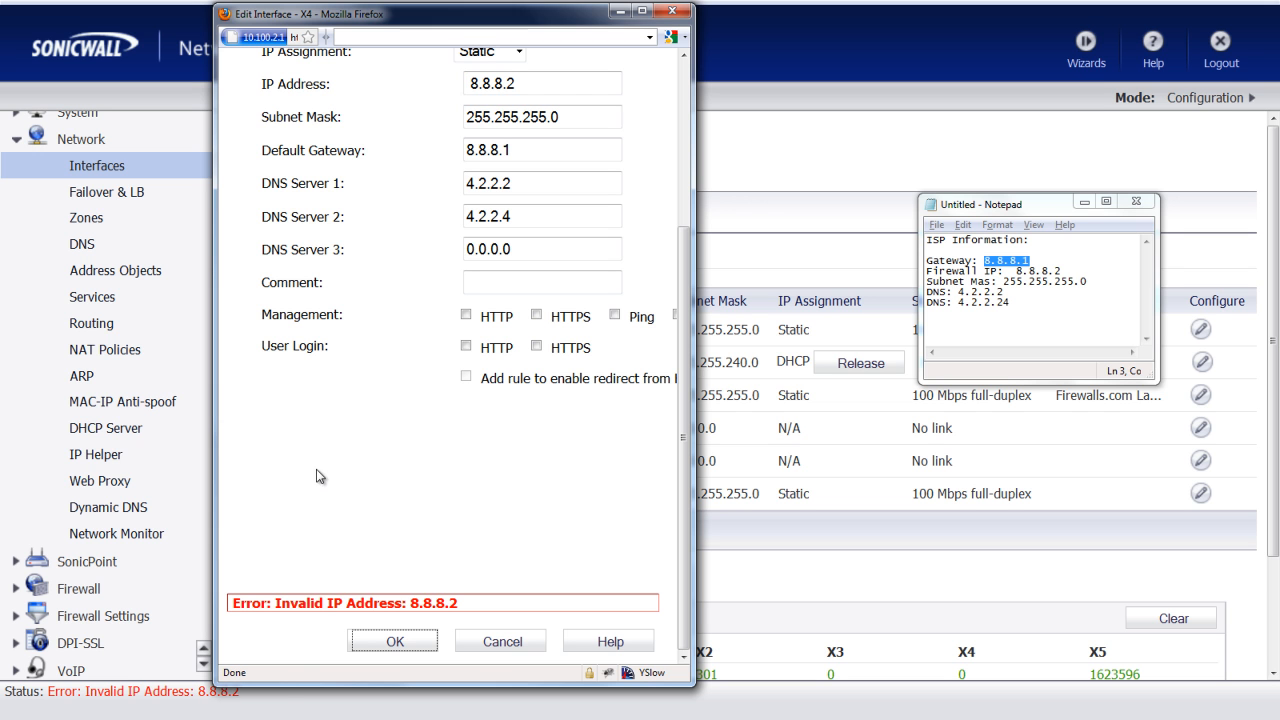
mouse_move(297, 633)
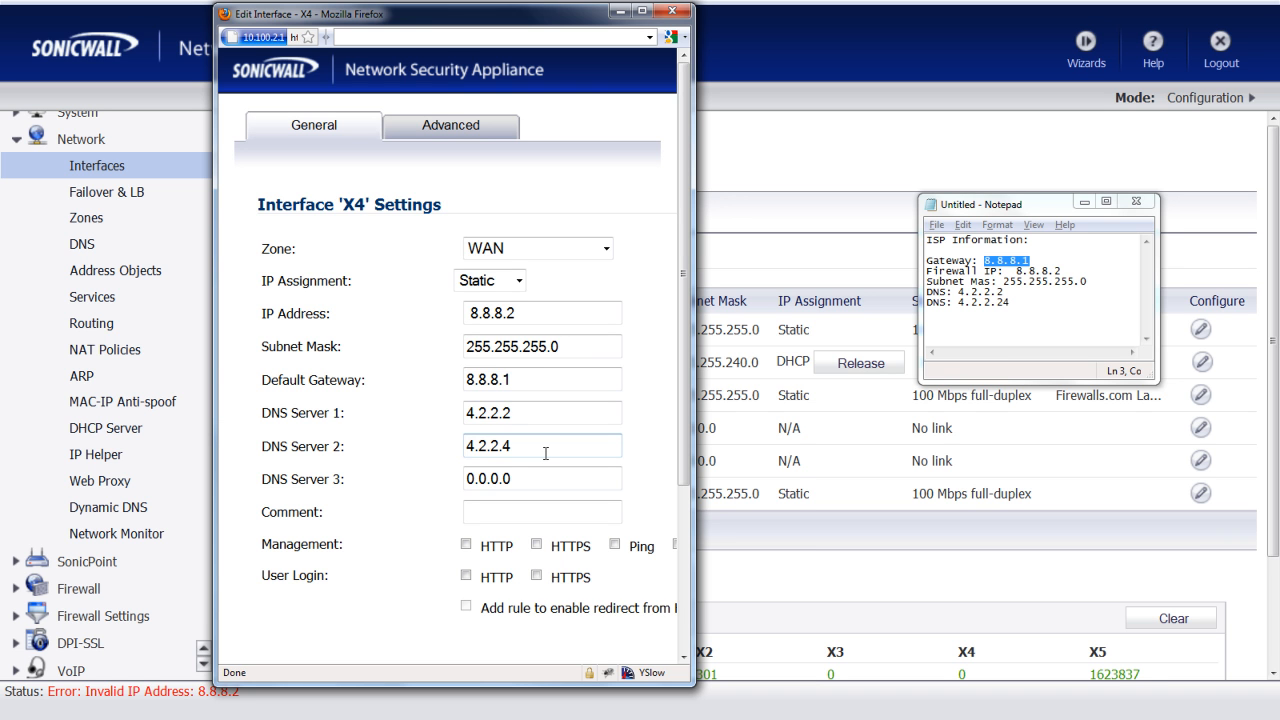
left_click(542, 346)
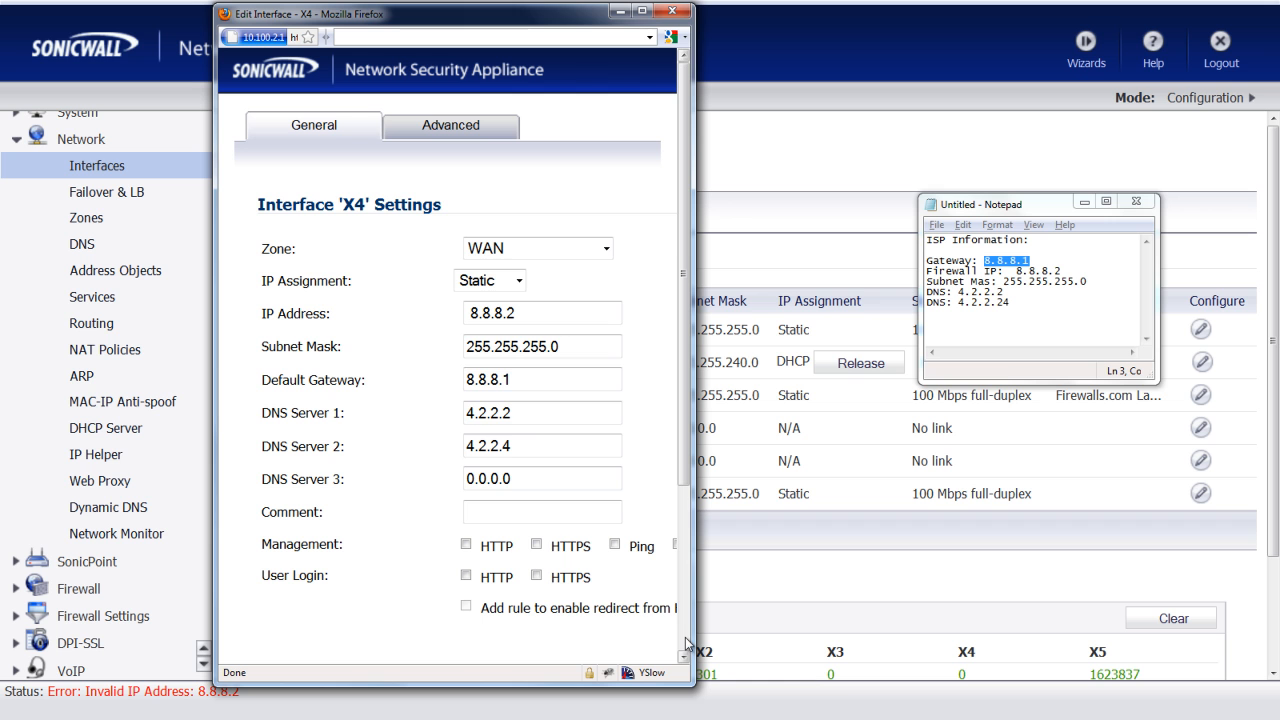
mouse_move(487, 365)
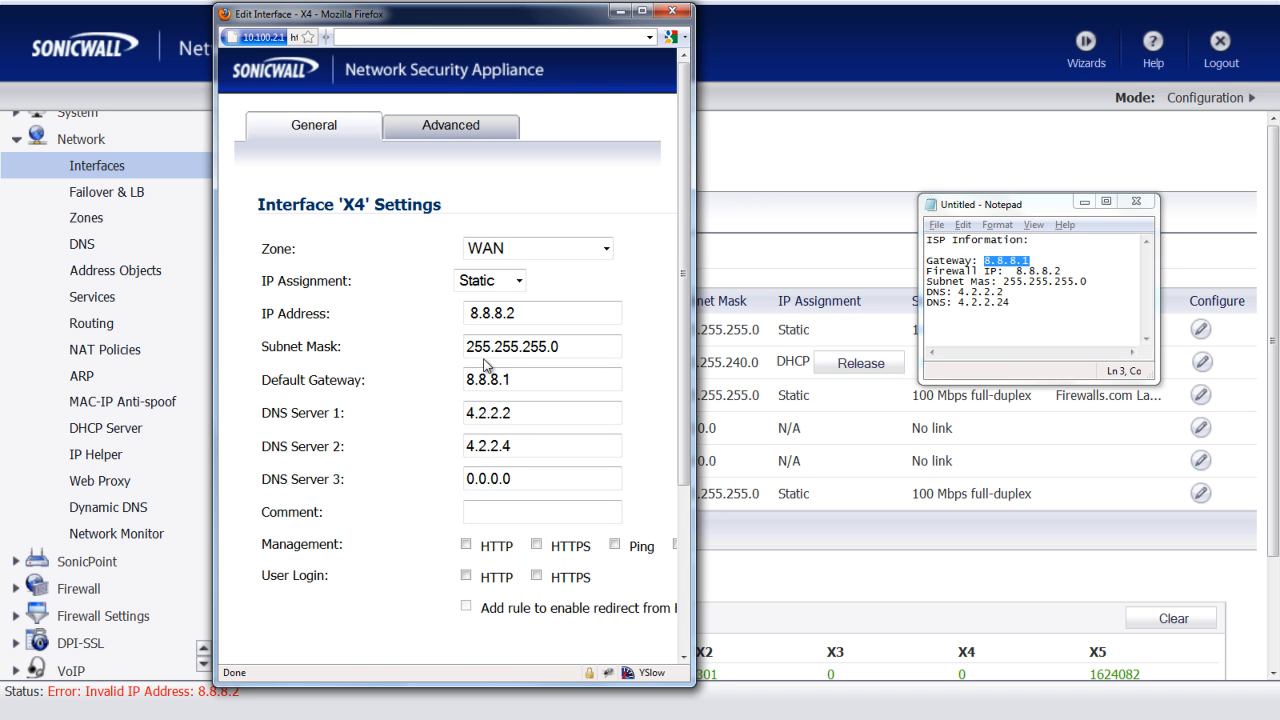
left_click(542, 313)
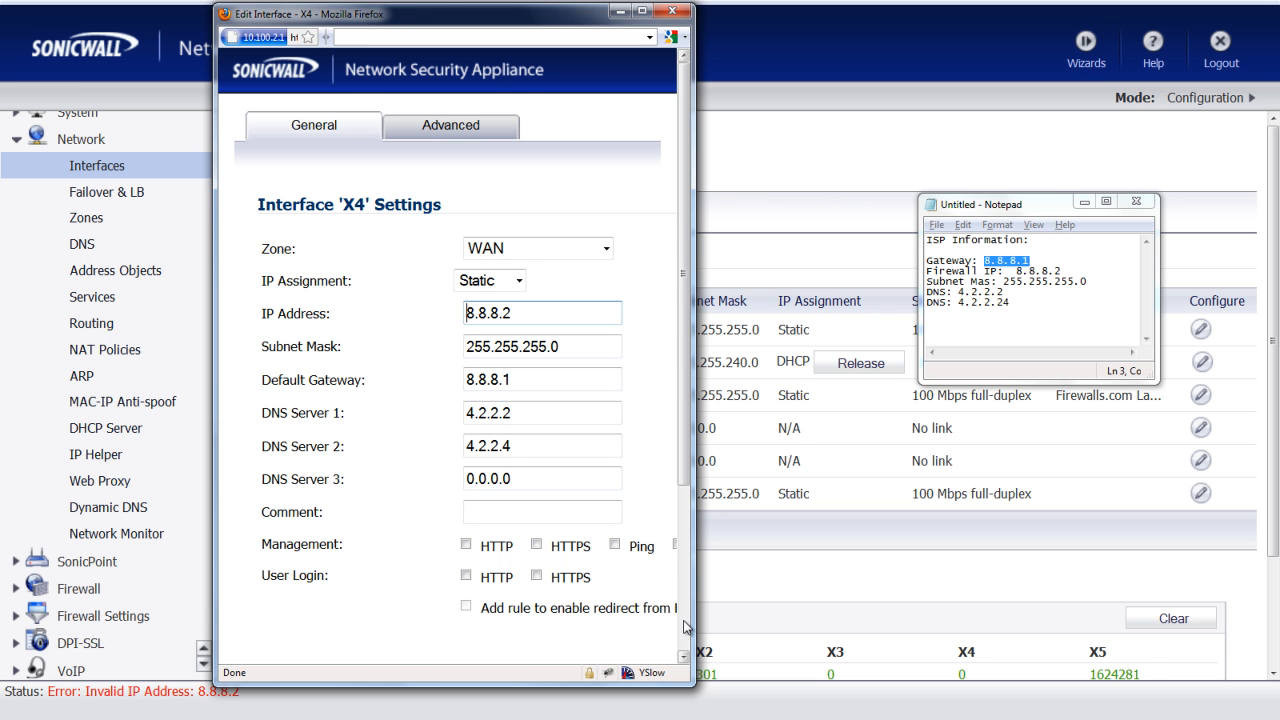
Step: Resubmit X4's settings, closing the window and returning to the Interfaces list
left_click(392, 641)
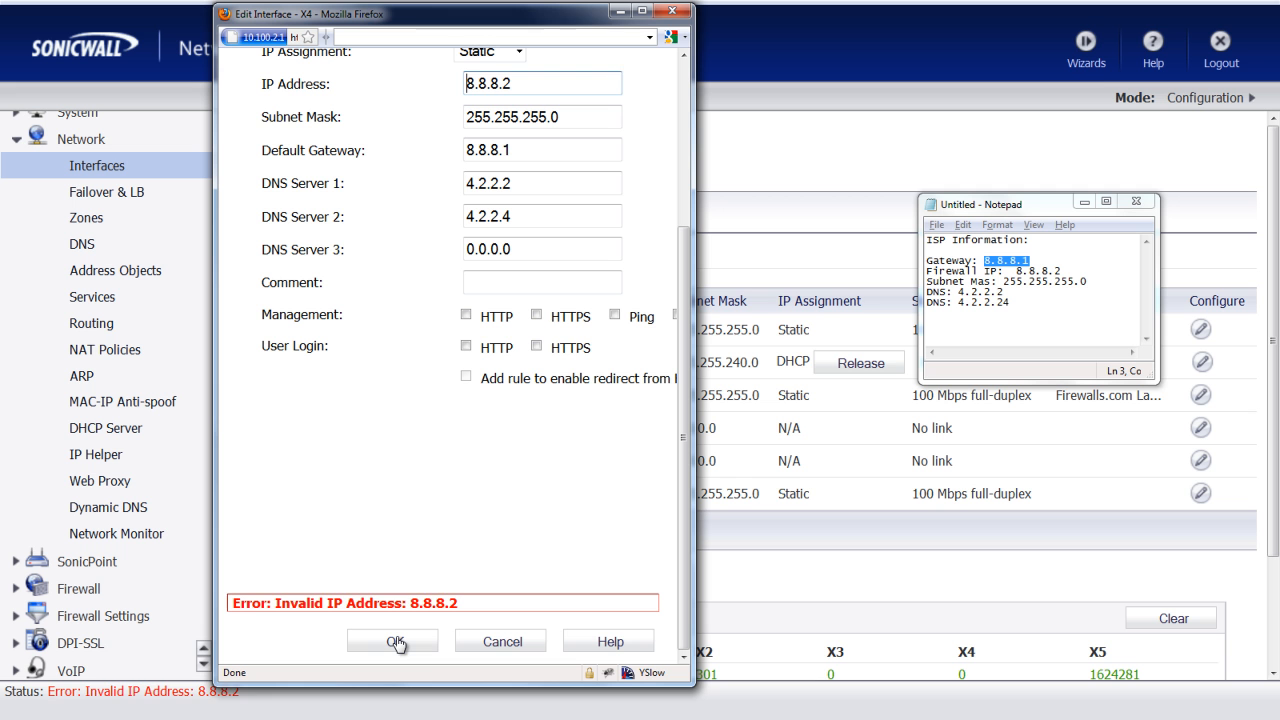
left_click(393, 641)
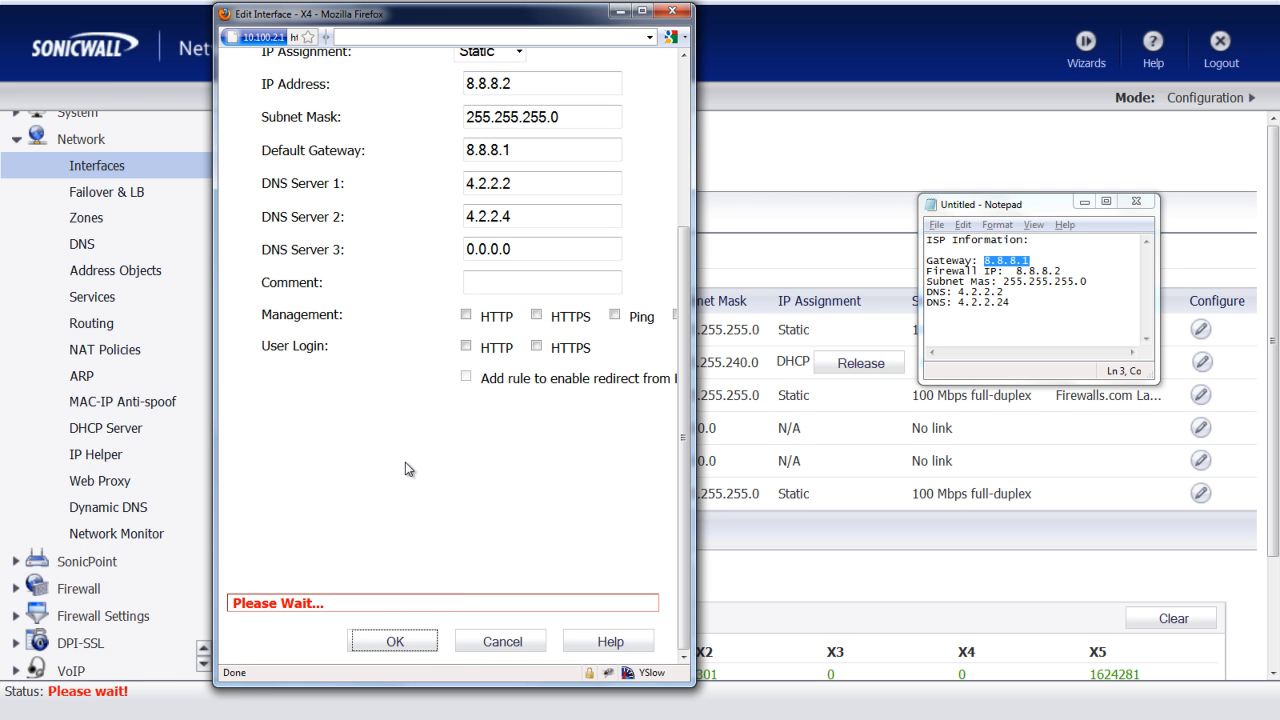
left_click(393, 641)
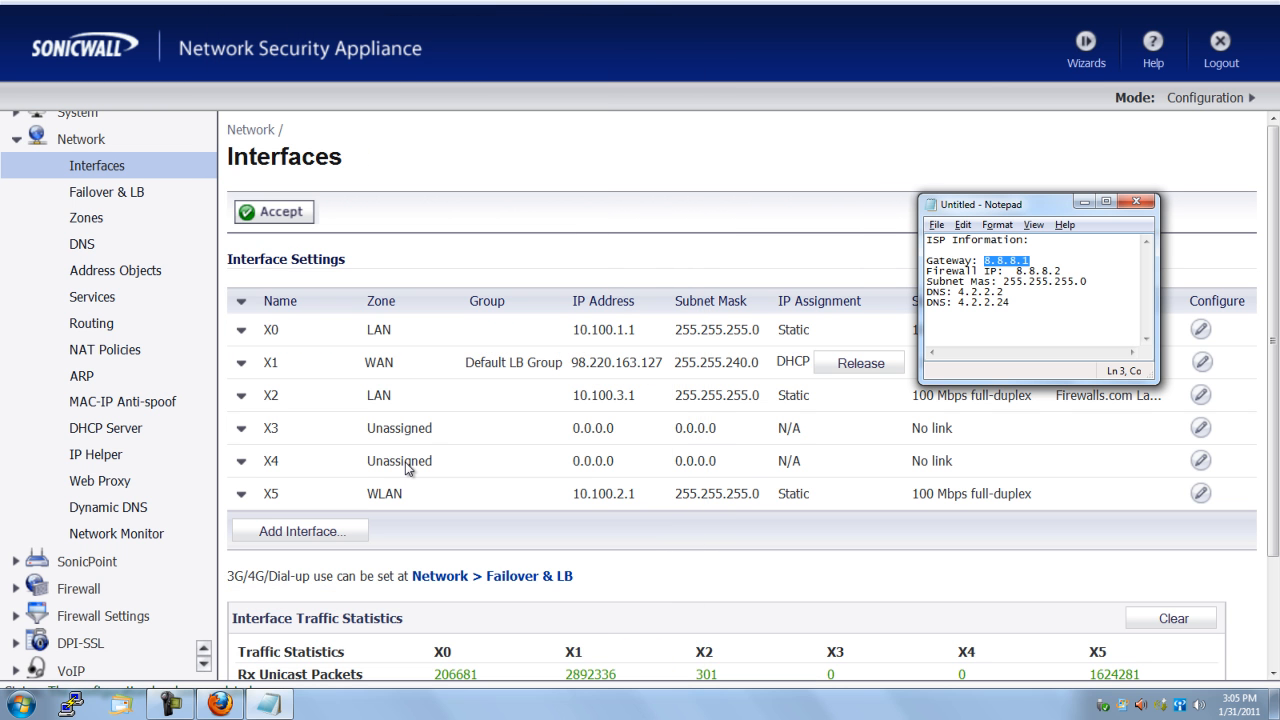